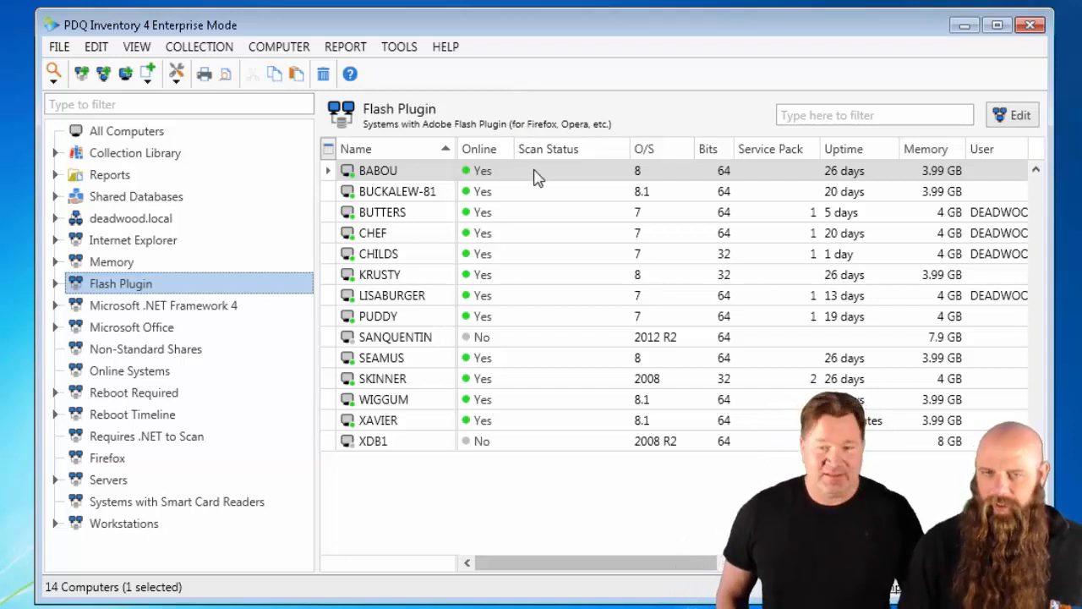
mouse_move(549, 184)
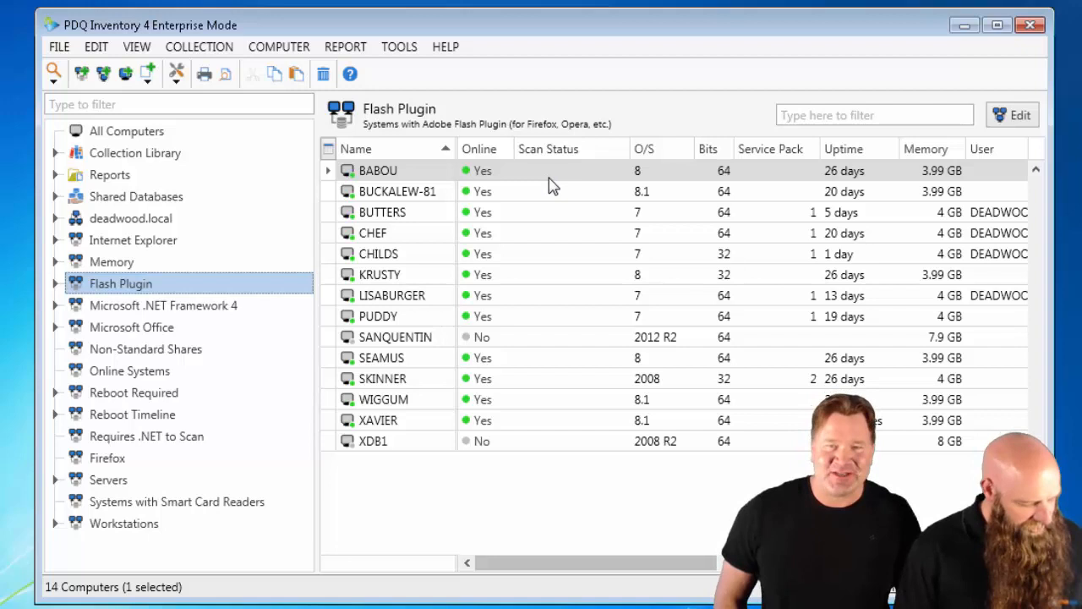
mouse_move(565, 193)
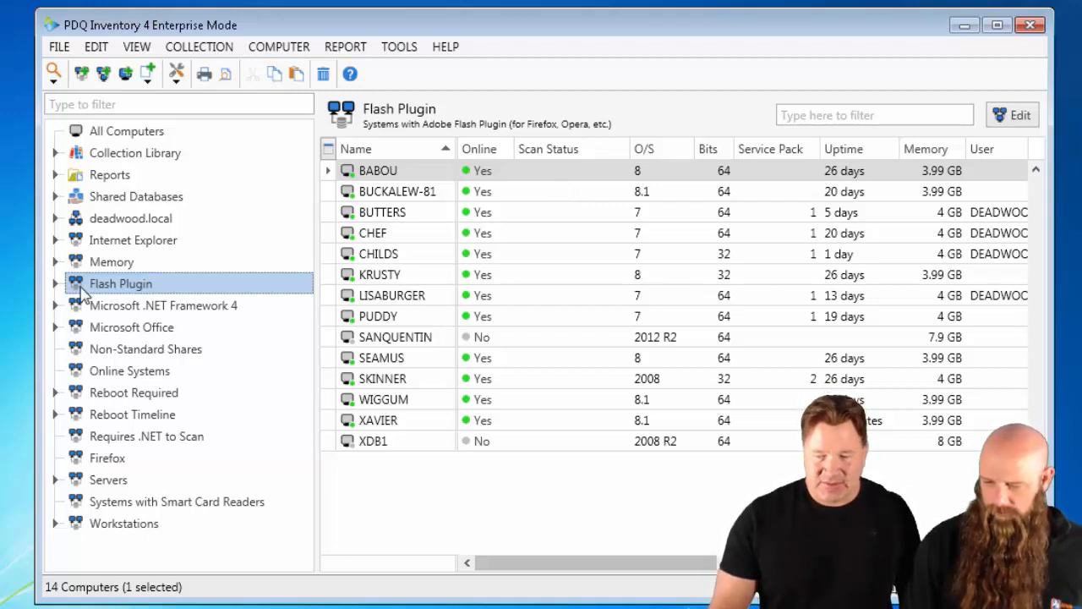
Review the Flash Plugin (Latest) filter on version 16.0.0.235 and view its empty computer list
left_click(55, 283)
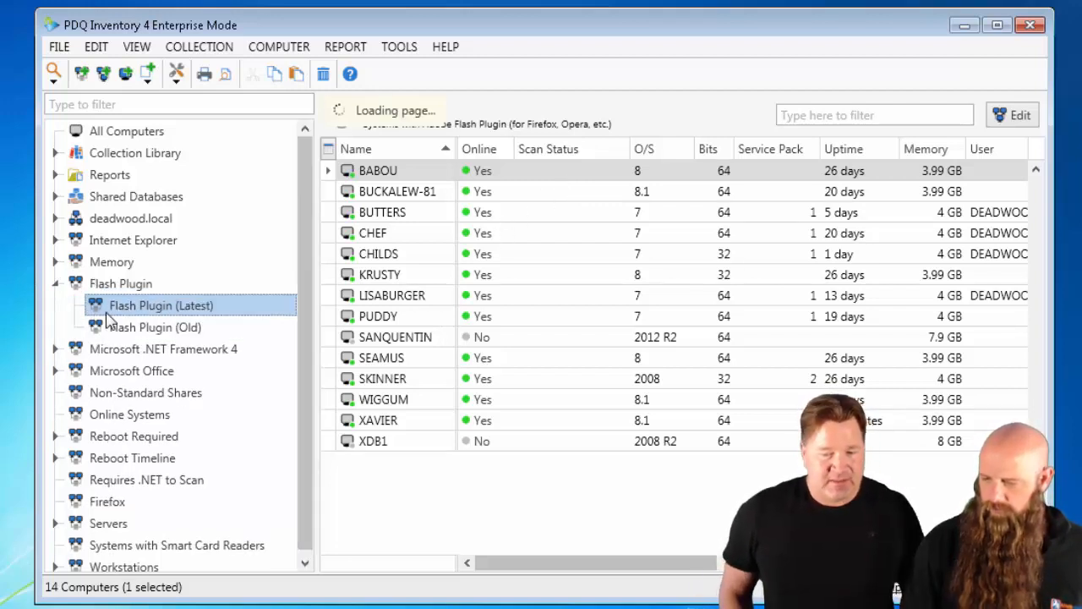
left_click(161, 305)
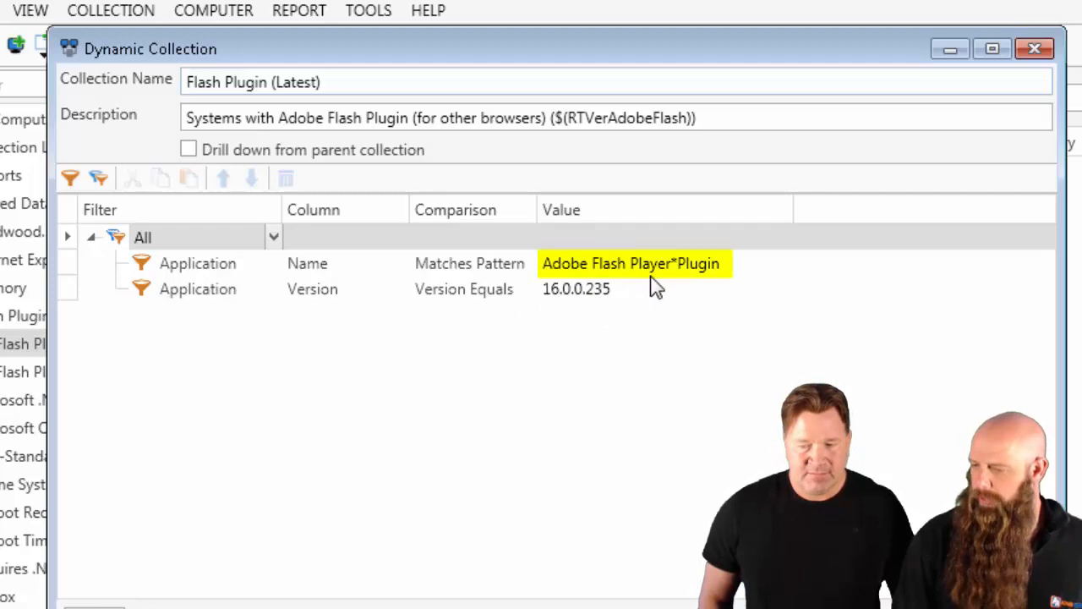
left_click(576, 289)
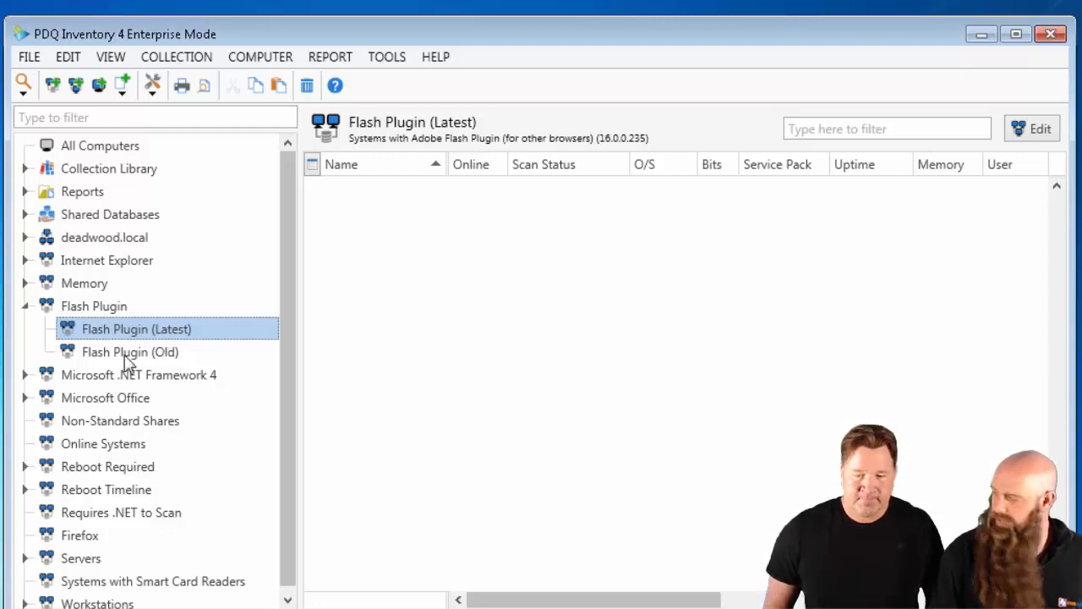
mouse_move(115, 161)
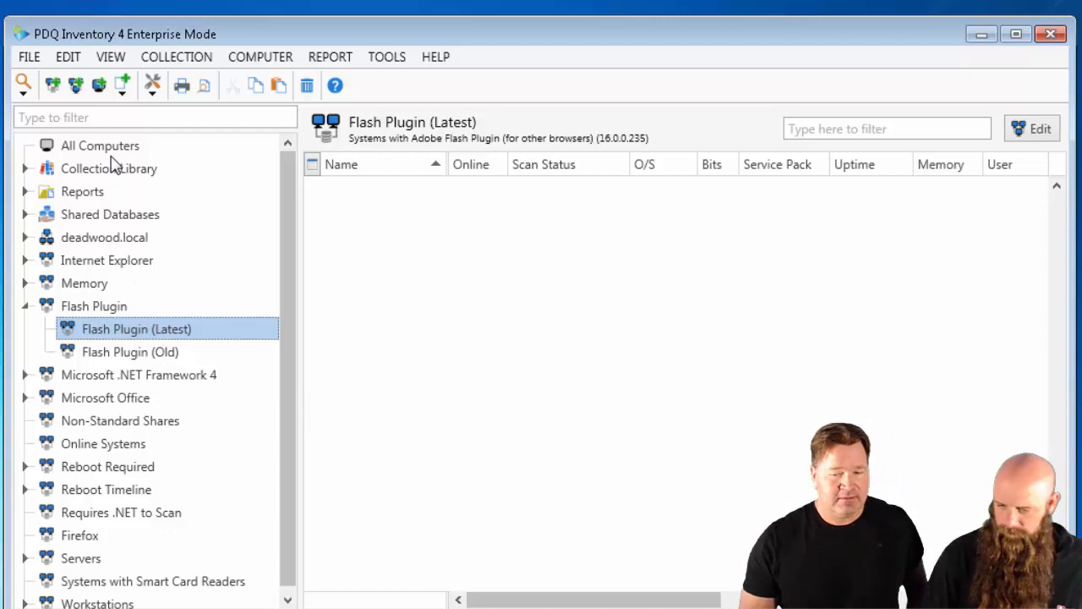
From All Computers filtered by 'mack', open MACKEY's record showing Adobe Flash Player 16 NPAPI
left_click(100, 146)
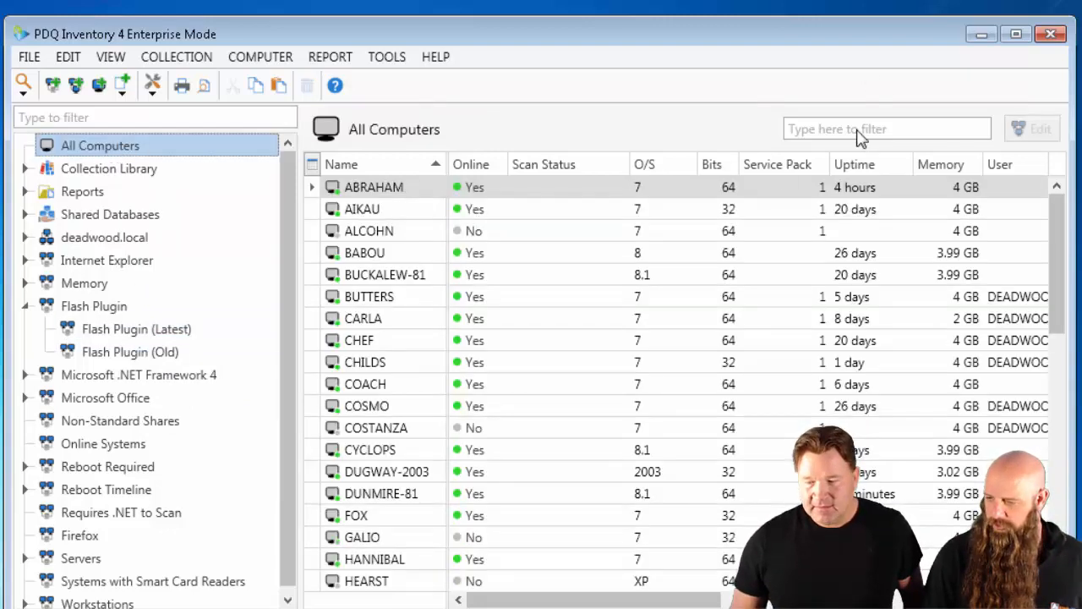
type("mack")
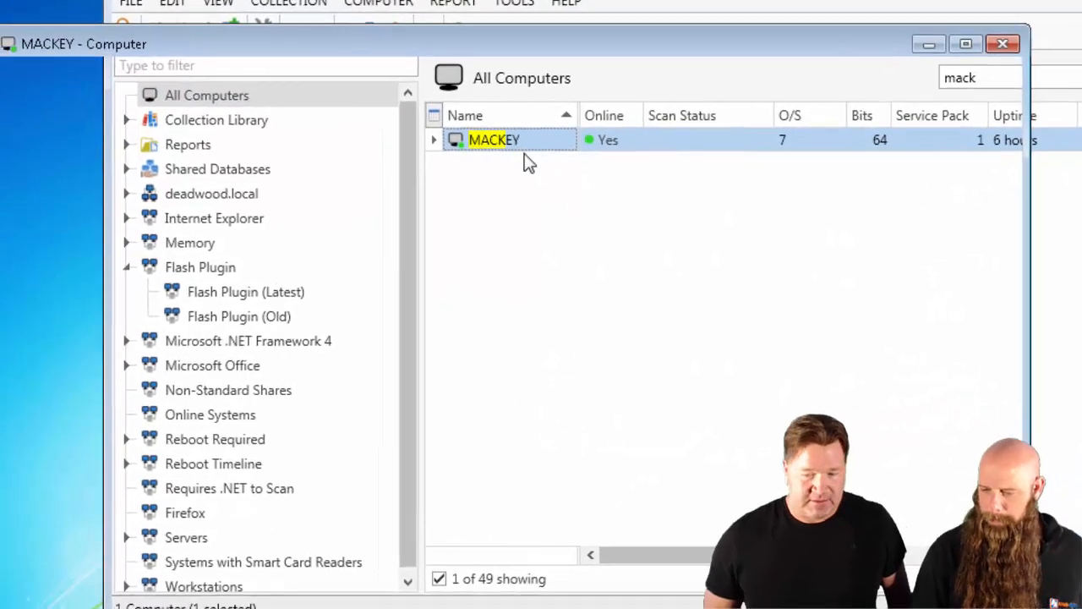
double_click(493, 139)
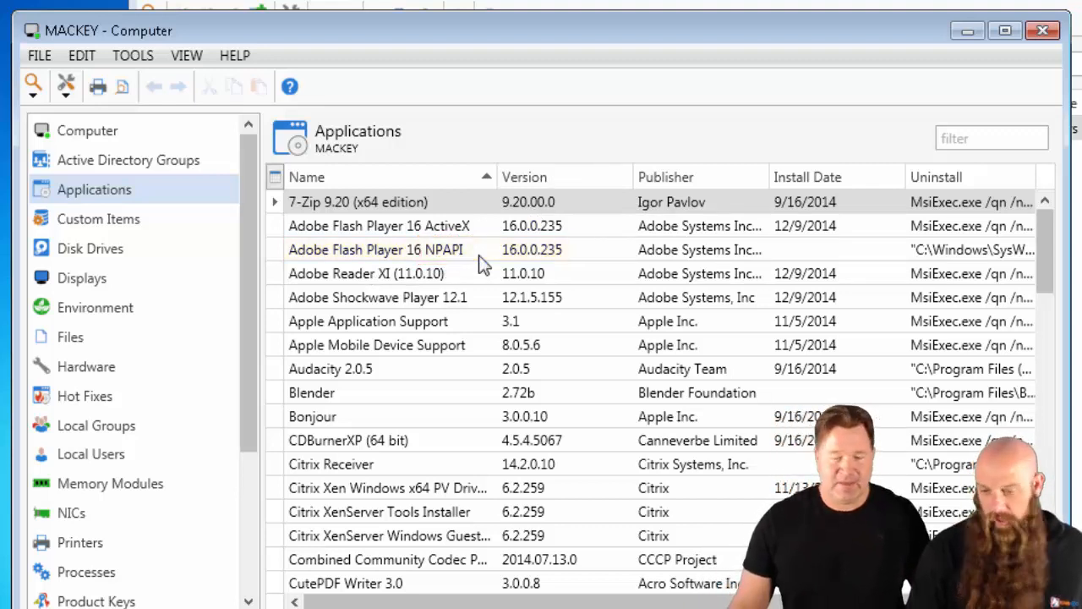
mouse_move(472, 273)
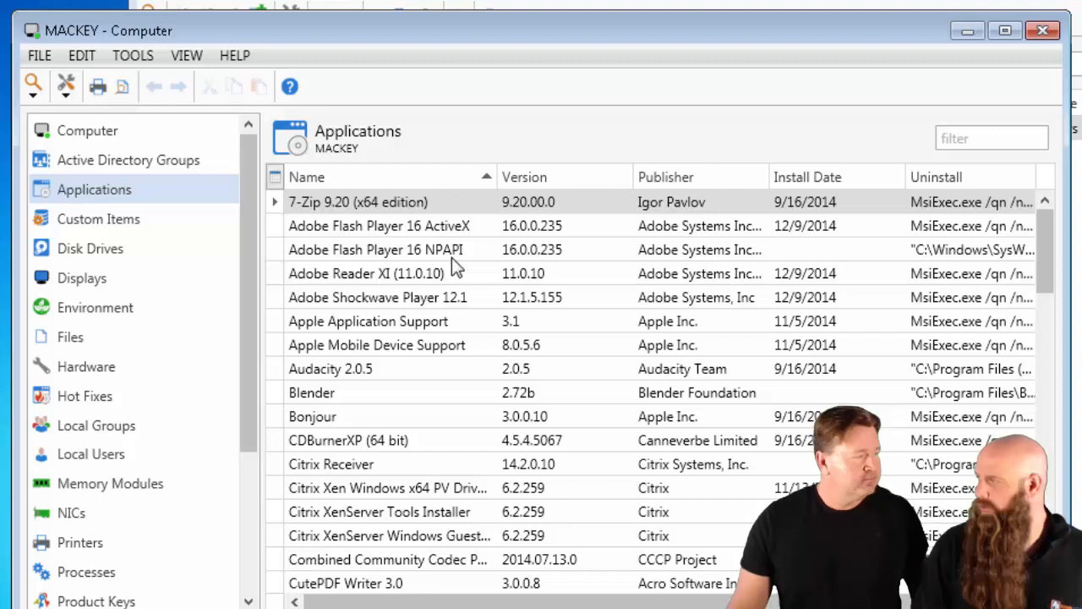
mouse_move(967, 31)
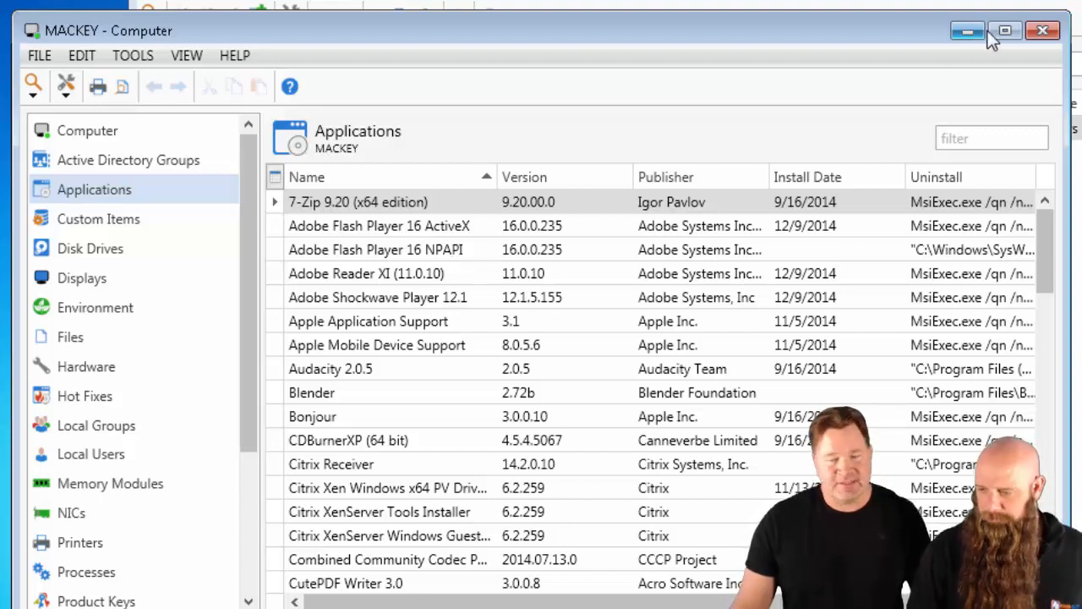
mouse_move(1043, 31)
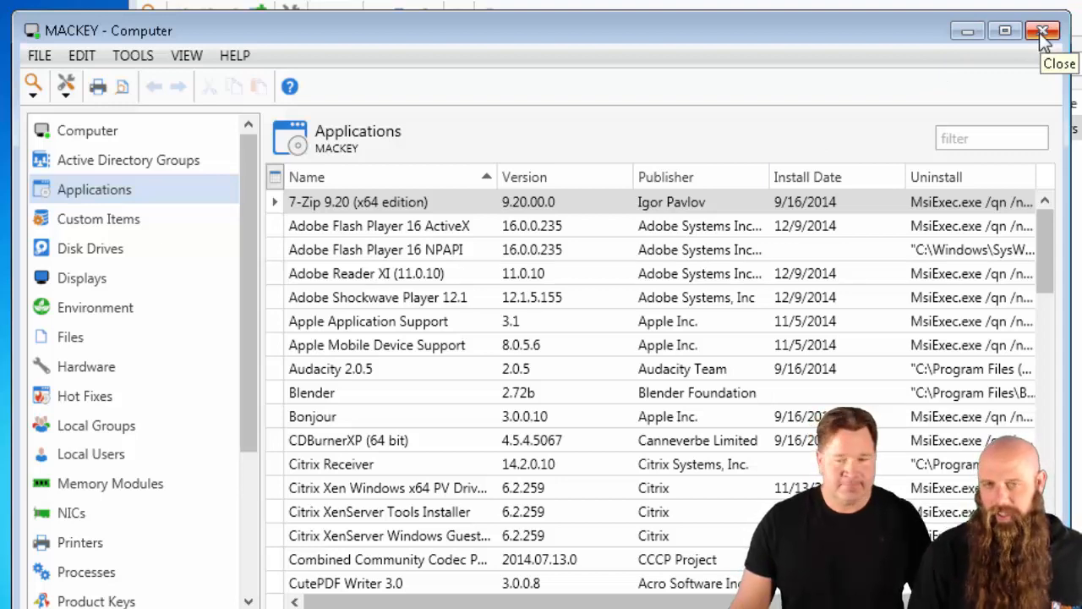
Close MACKEY's record, clear the name filter and return to the 14-computer Flash Plugin list
left_click(1042, 30)
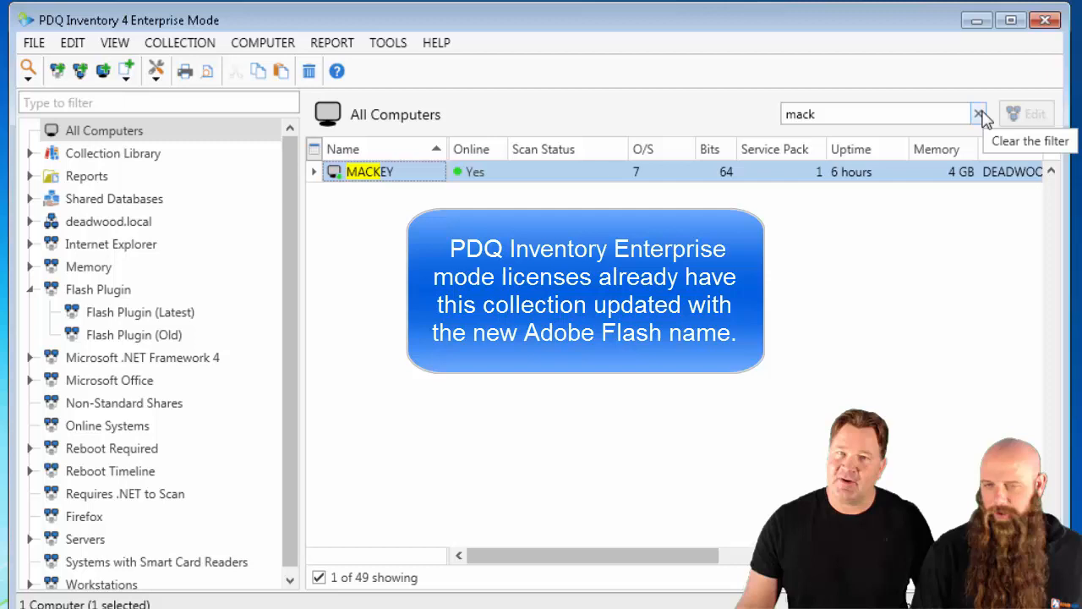
left_click(979, 113)
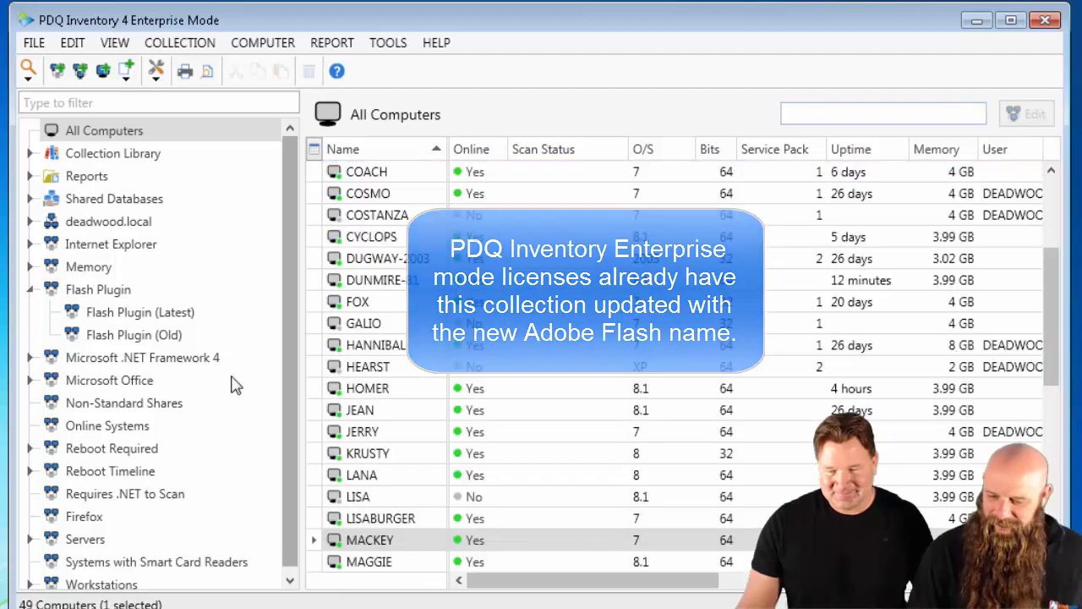
mouse_move(133, 334)
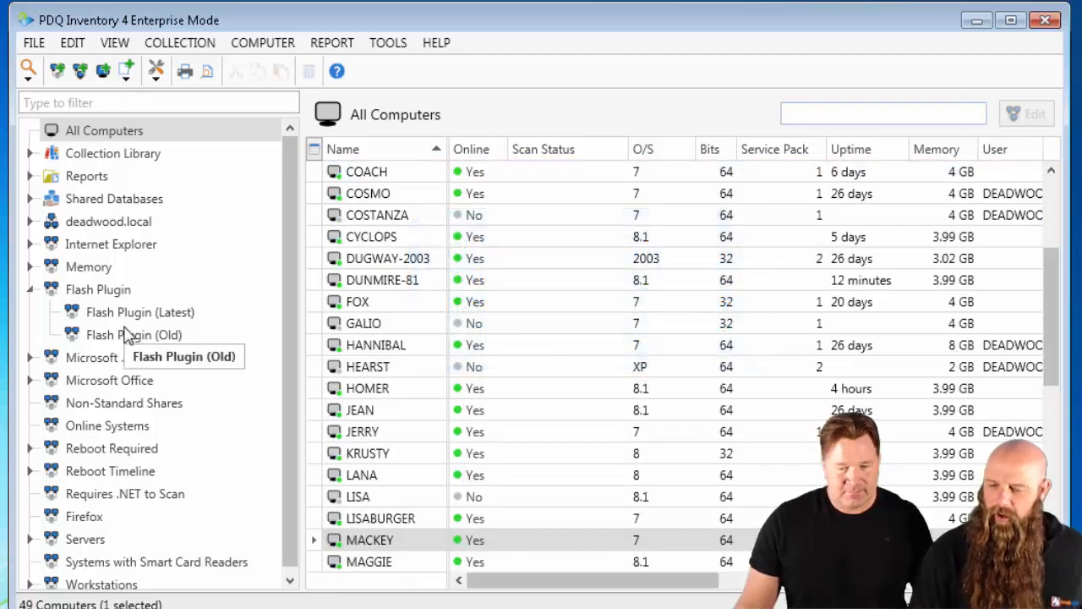
left_click(98, 290)
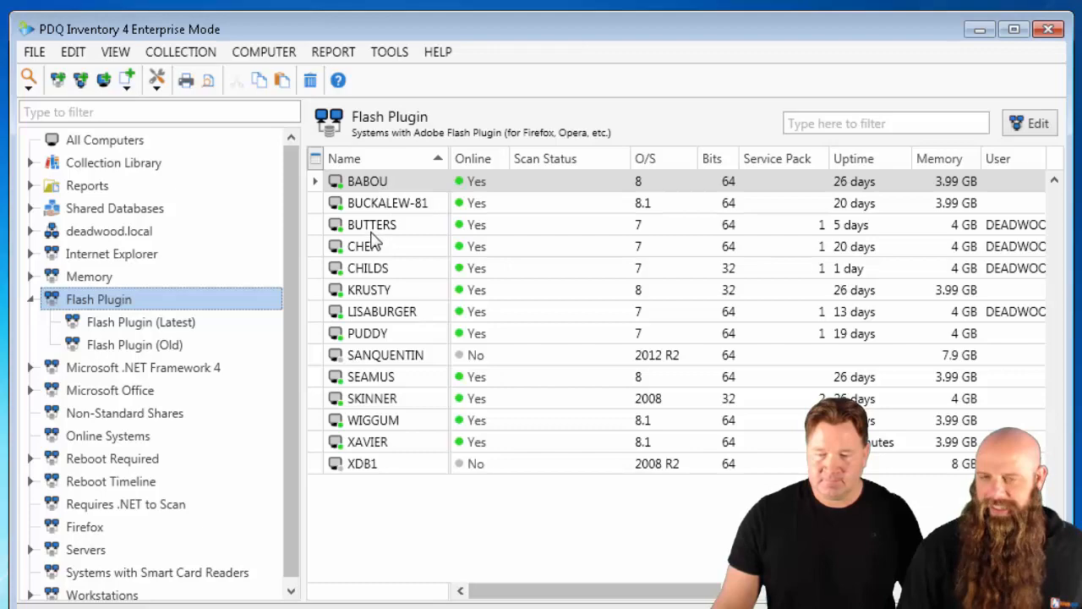
Check BUTTERS' applications, which include Adobe Flash Player 15 Plugin, then close its record
double_click(372, 225)
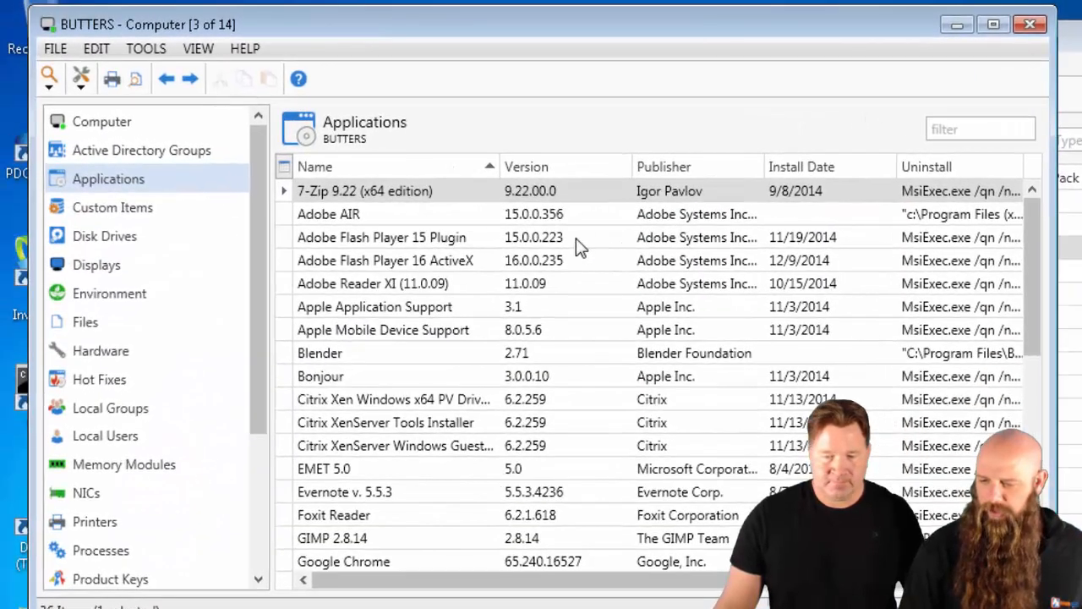
left_click(381, 237)
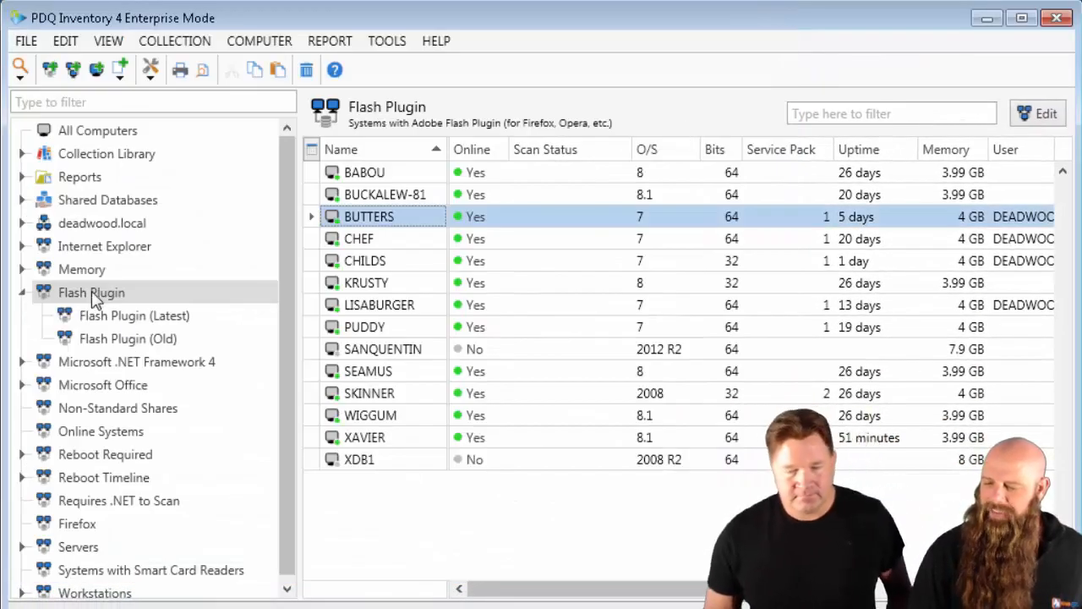
Add an Any-group Application Name Matches Pattern filter starting with 'Ad' to the Flash Plugin collection
double_click(91, 291)
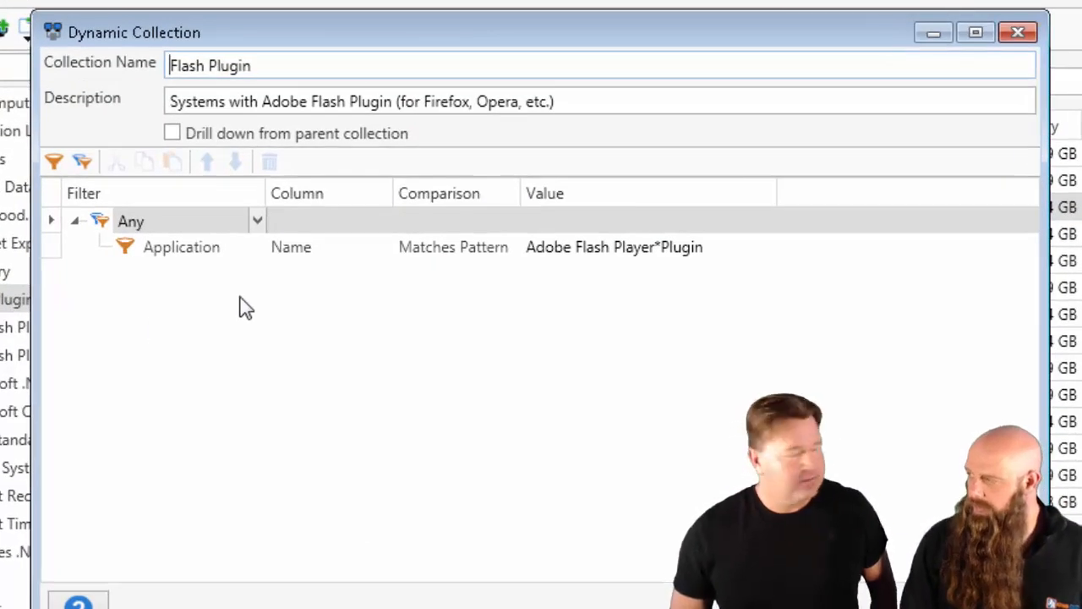
mouse_move(264, 297)
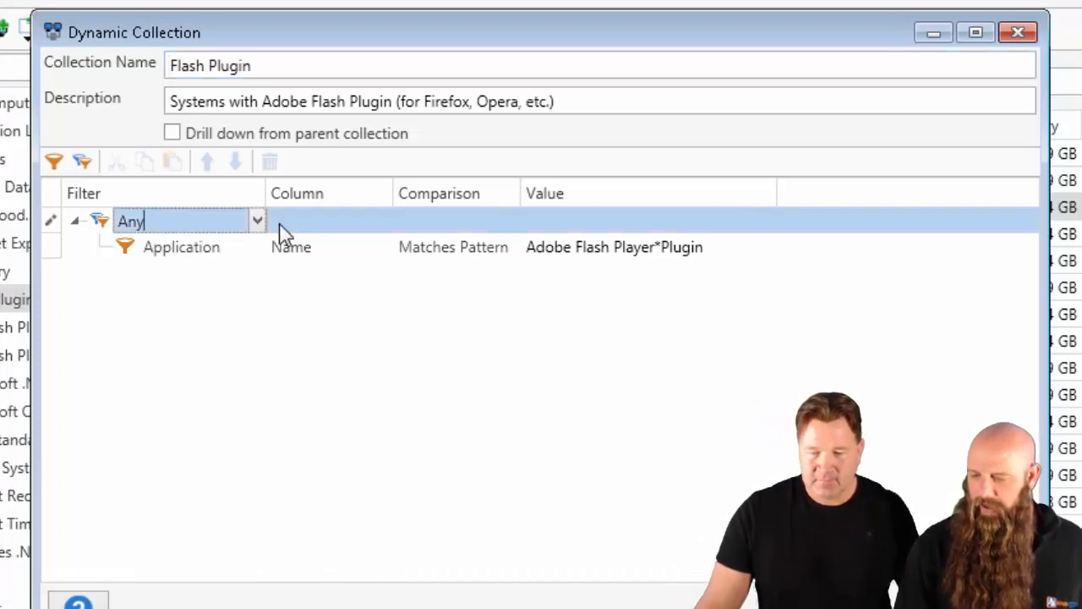
left_click(257, 221)
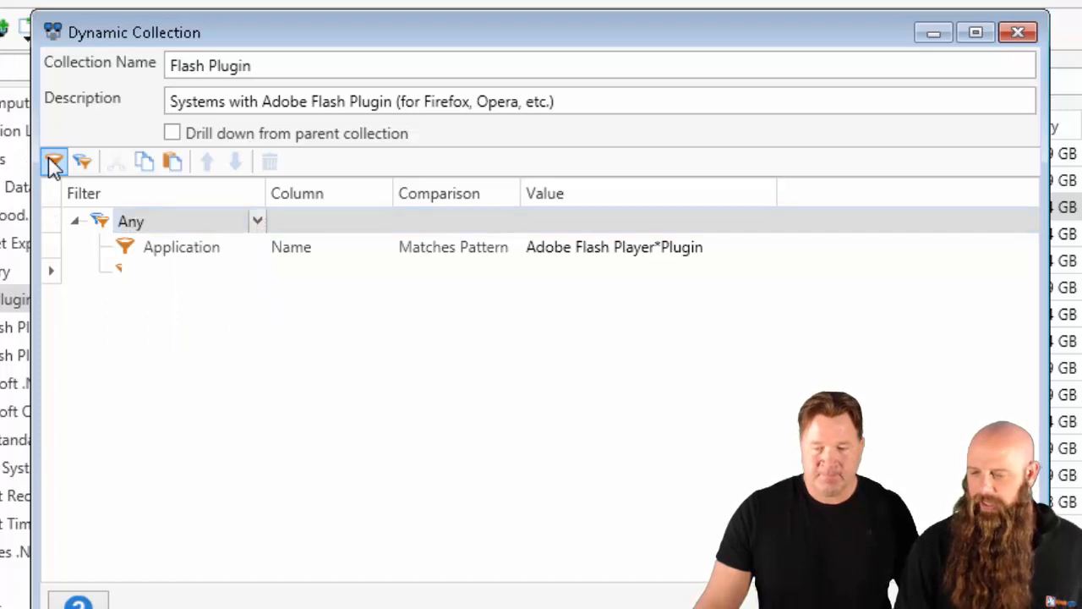
left_click(53, 161)
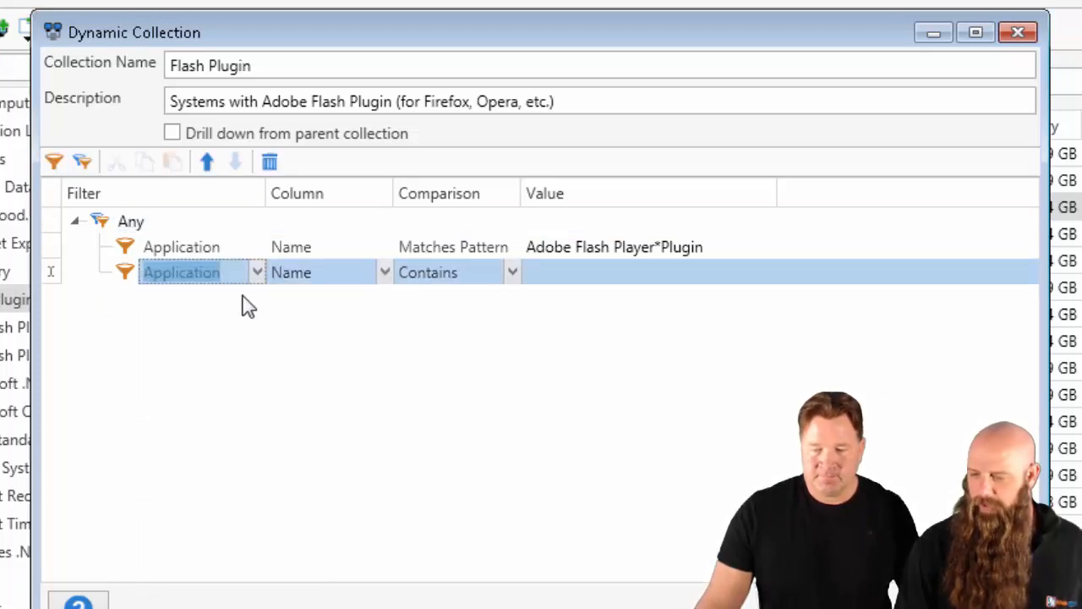
left_click(513, 271)
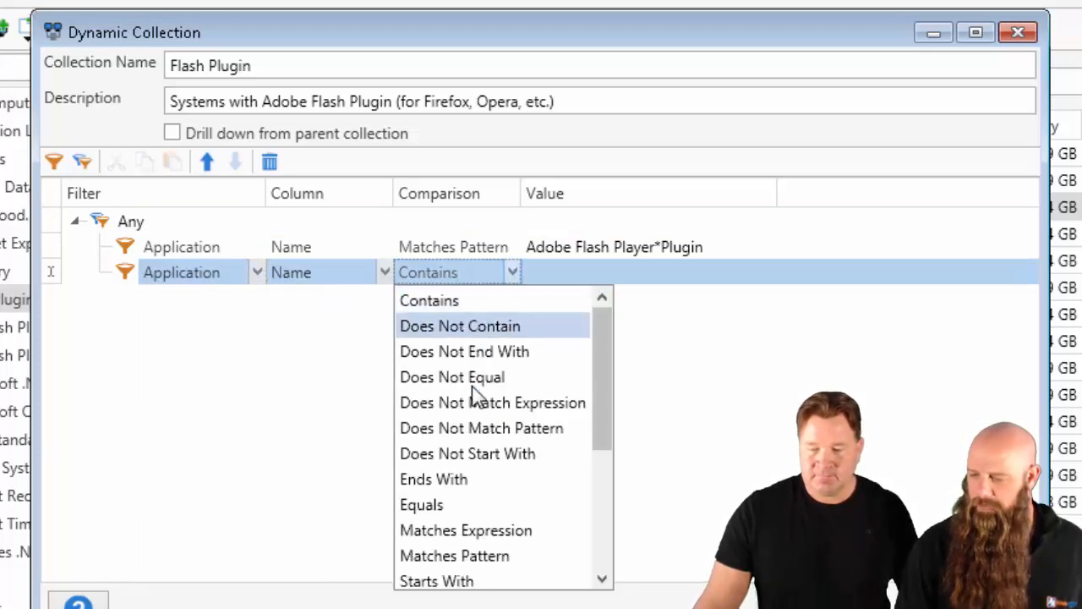
left_click(454, 556)
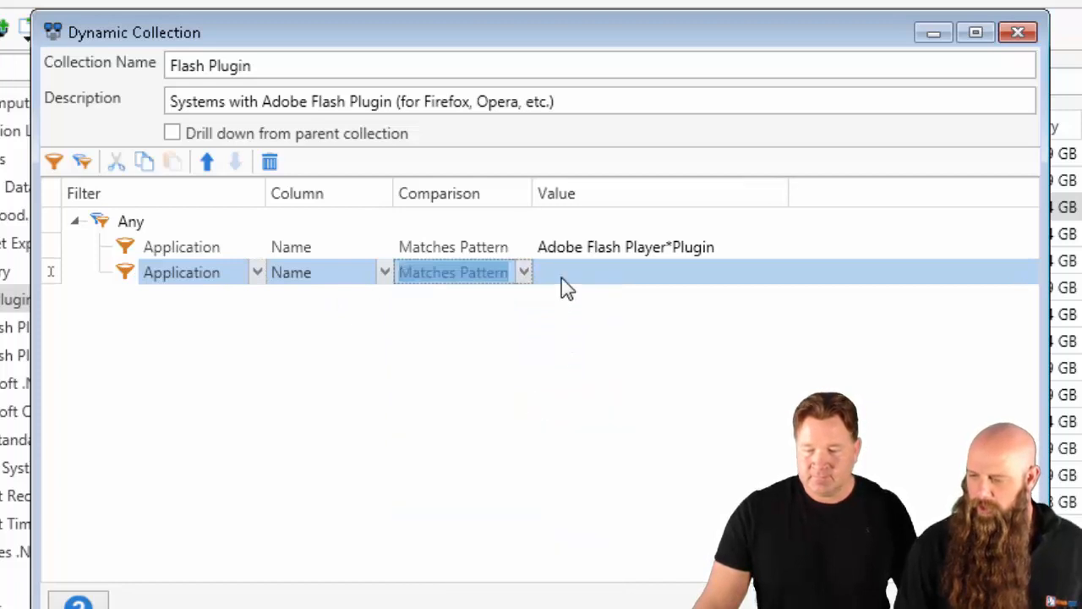
type("Ad")
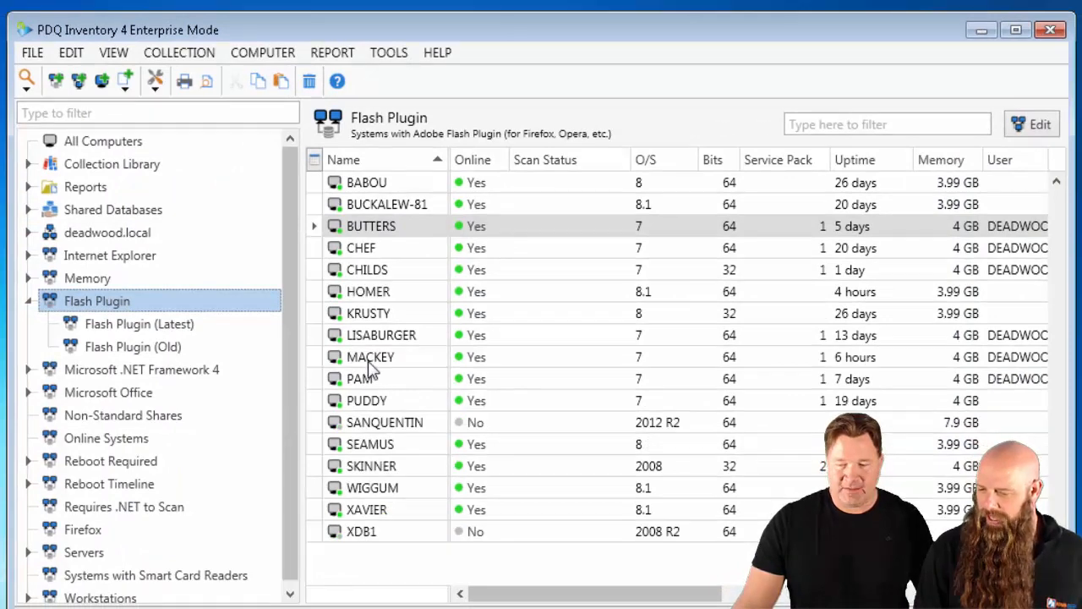
Replace 'Plugin' with 'NPAPI' in the Flash Plugin (Latest) name pattern and save it
left_click(139, 324)
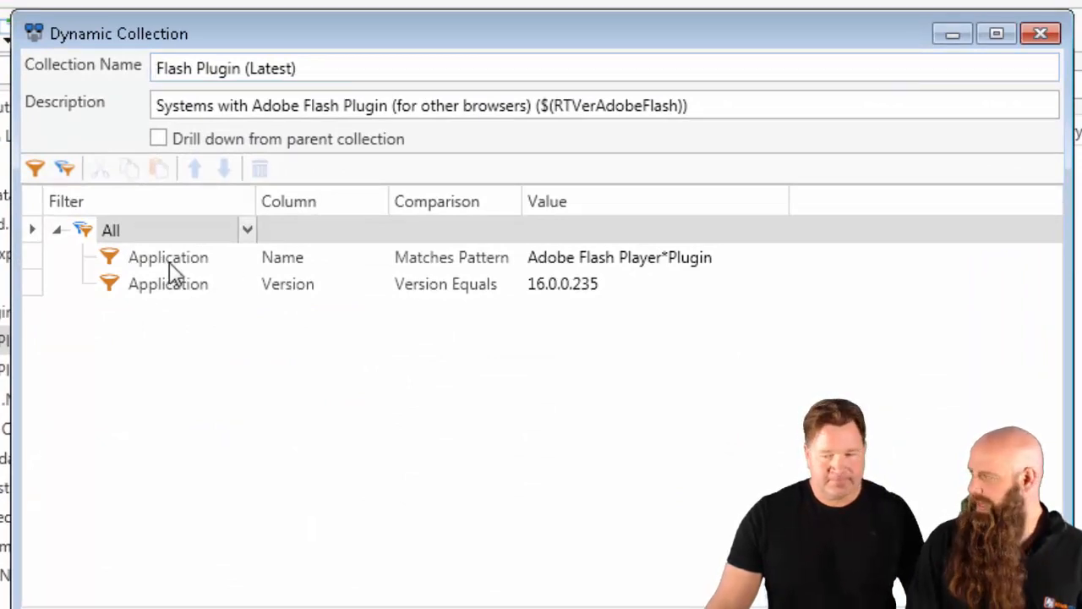
mouse_move(281, 290)
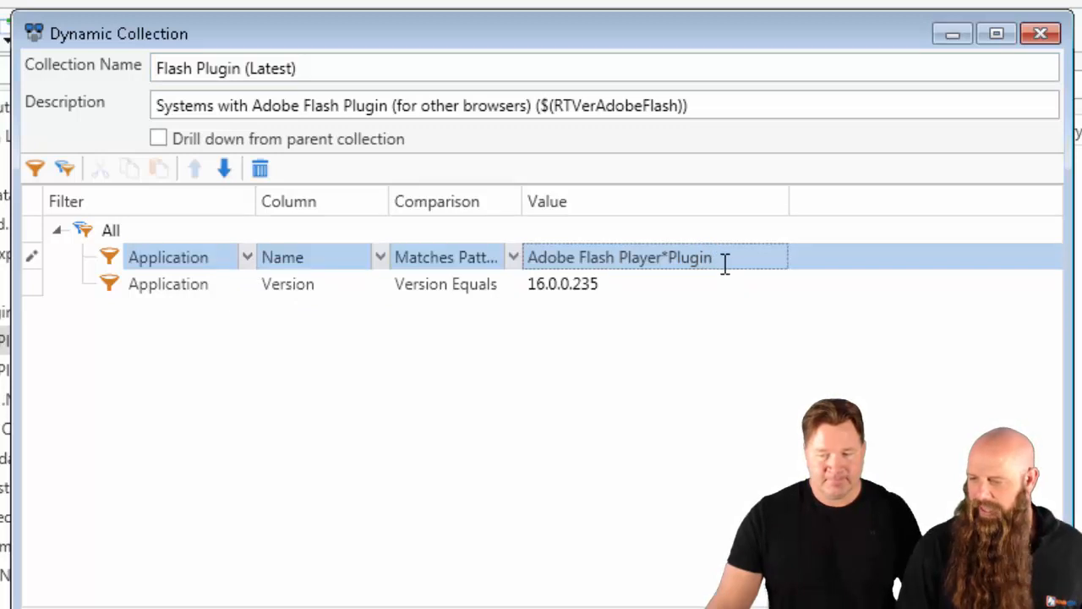
double_click(689, 257)
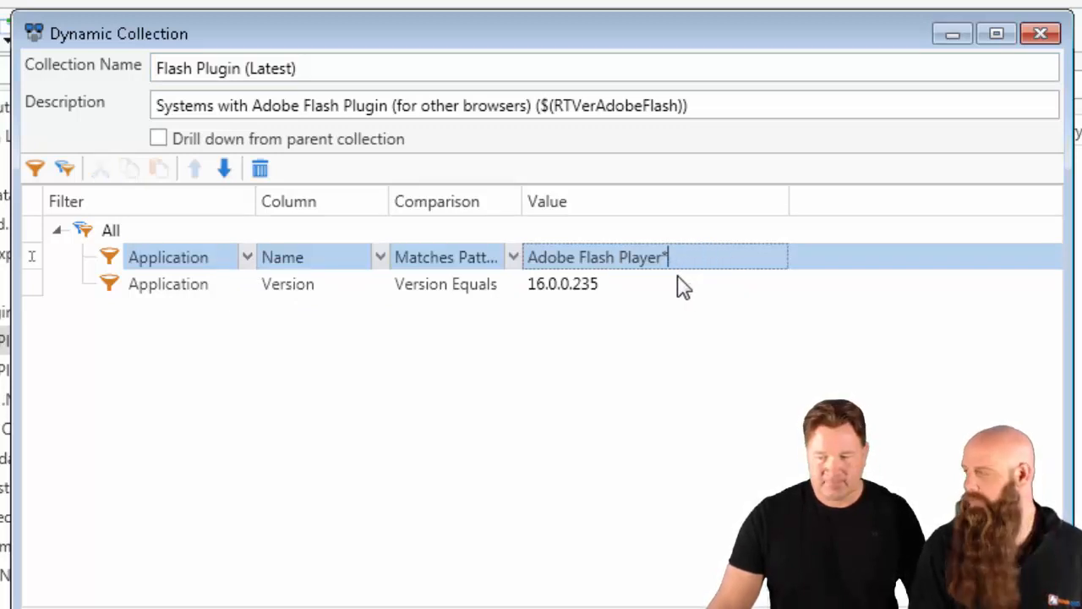
type("NPAPI")
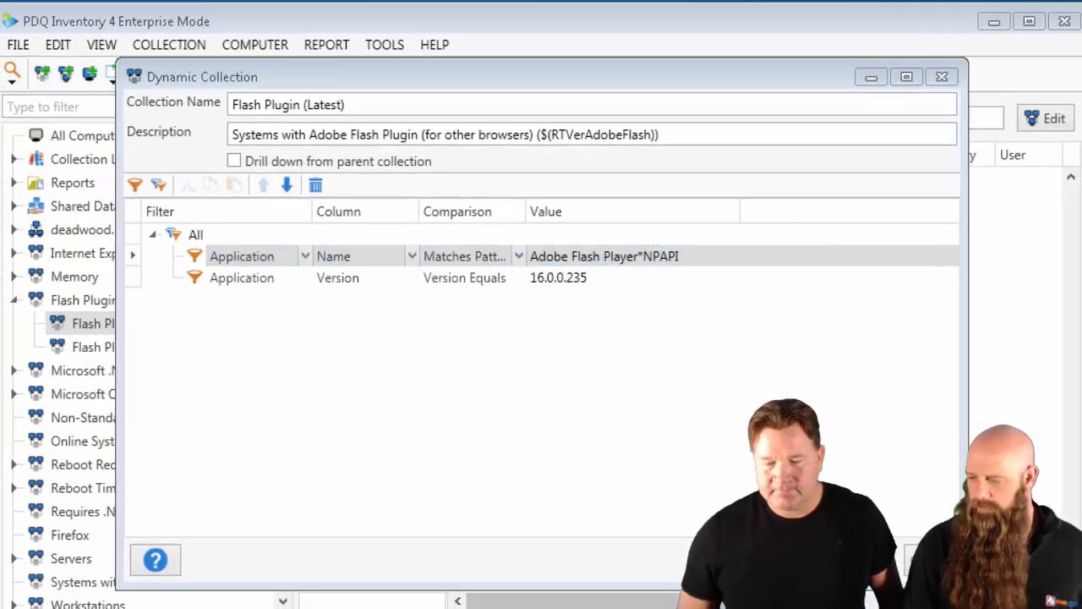
left_click(941, 76)
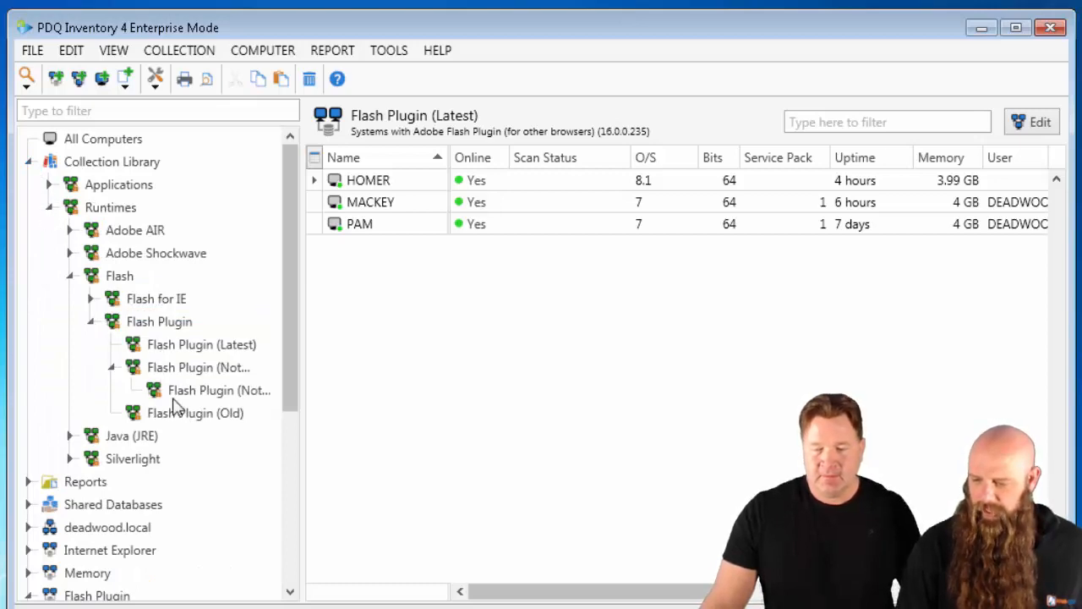
Open the Flash Plugin (Old) collection's name and version variable filter rules
double_click(194, 413)
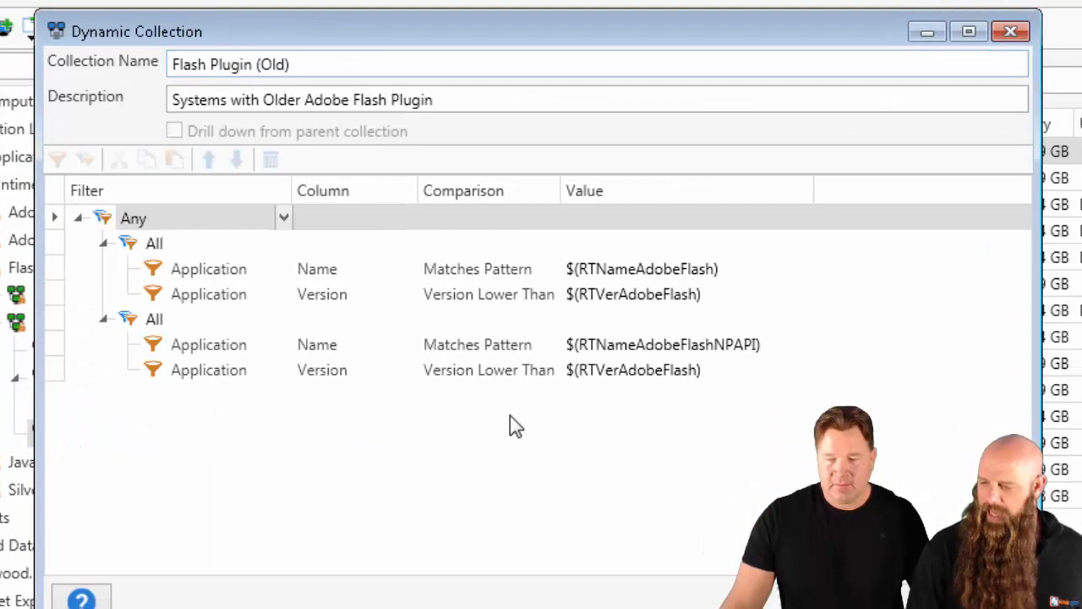
mouse_move(638, 279)
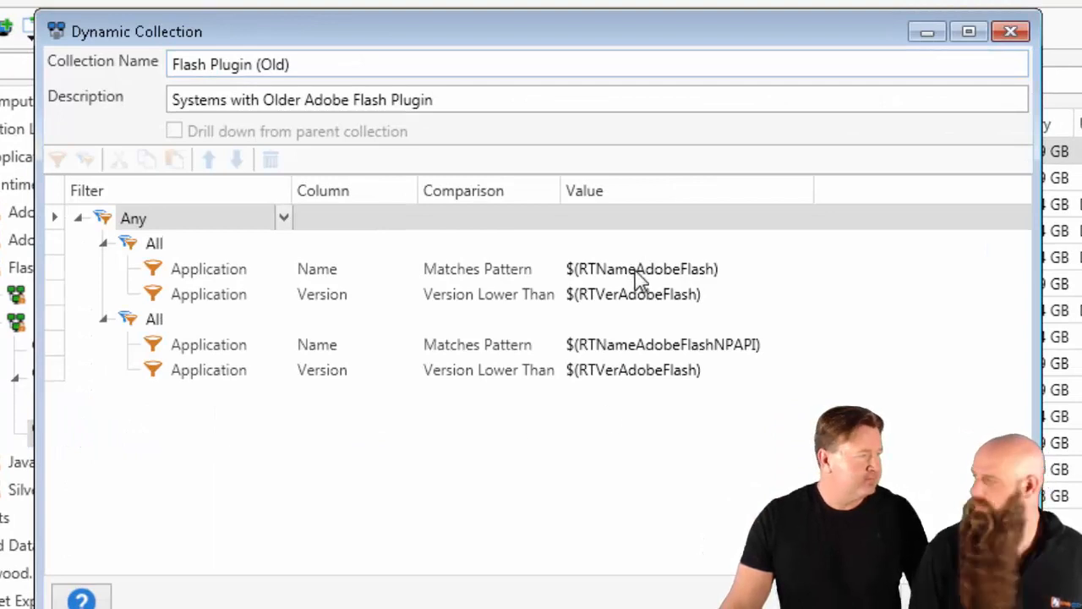
mouse_move(655, 385)
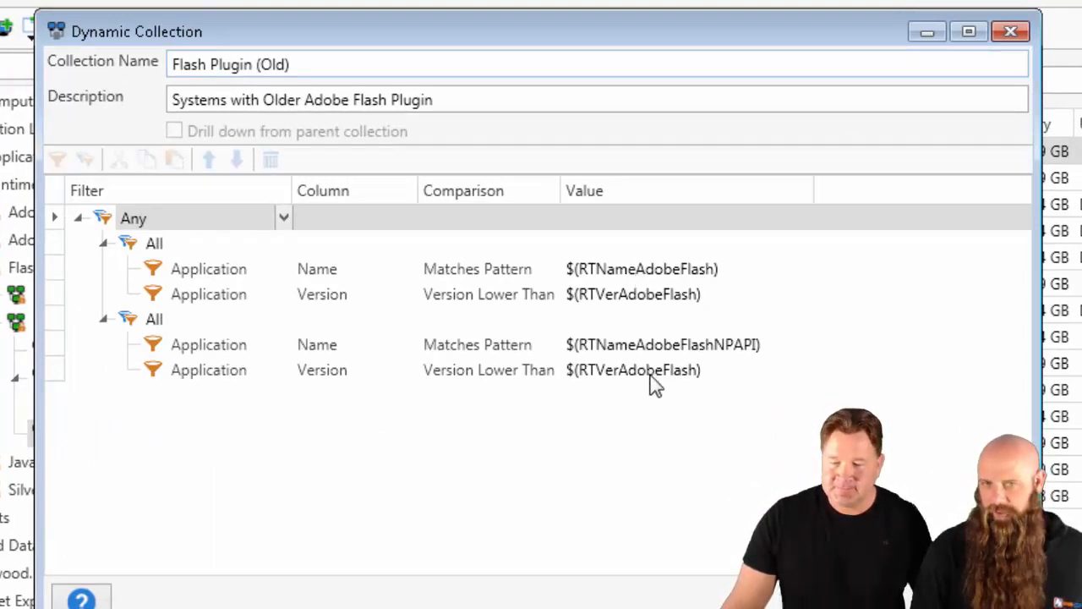